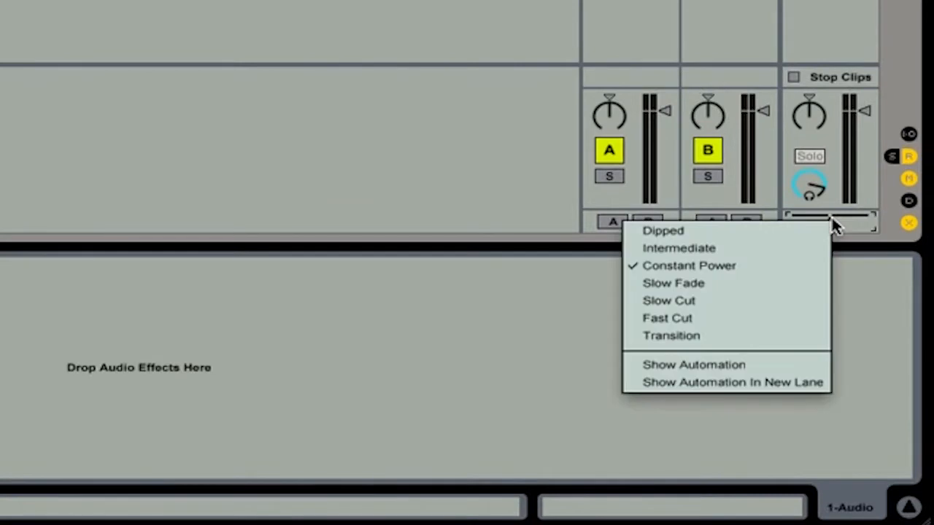
mouse_move(662, 231)
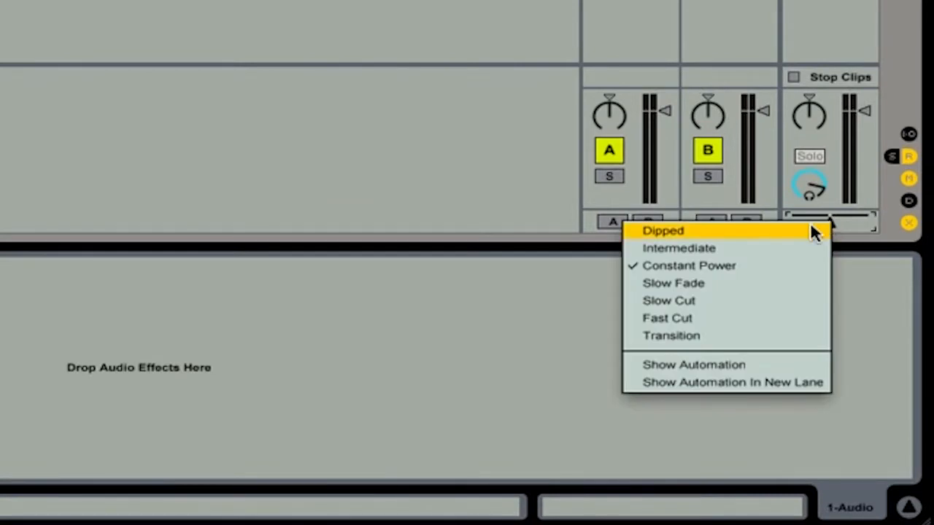
mouse_move(759, 248)
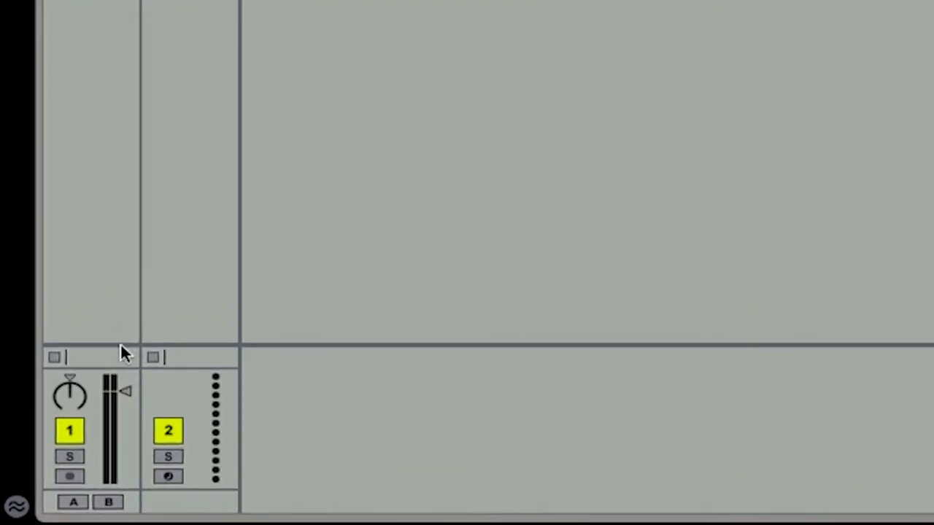
mouse_move(140, 370)
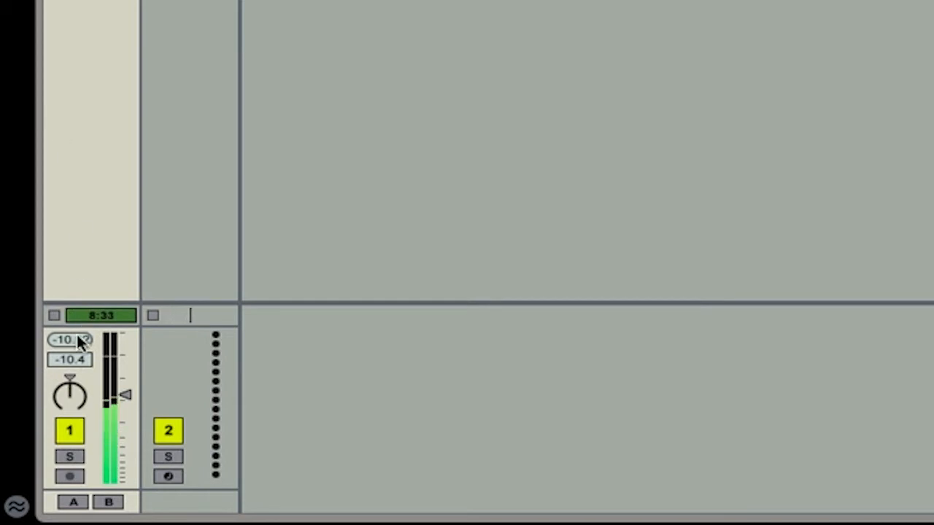
Step: Adjust track 1's volume while it plays so the channel meter reads a -10.79 peak
drag(69, 339, 93, 350)
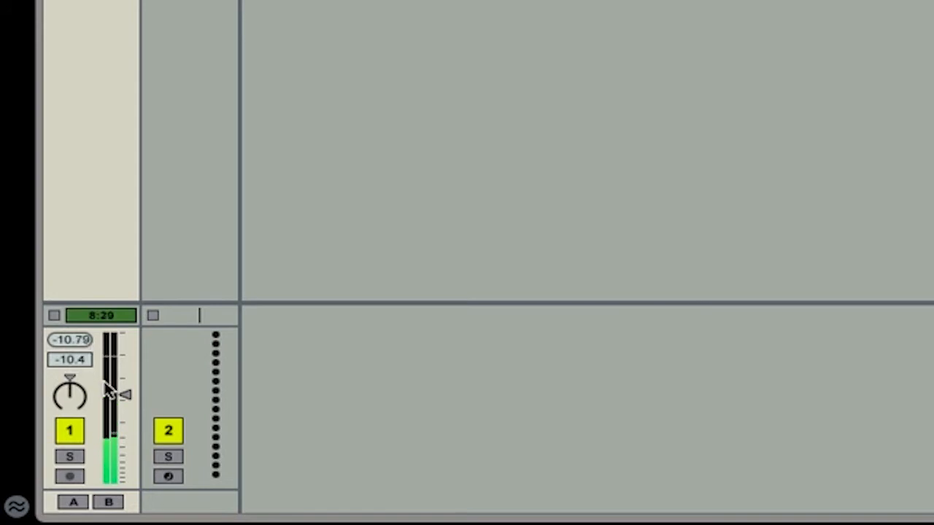
drag(124, 394, 126, 383)
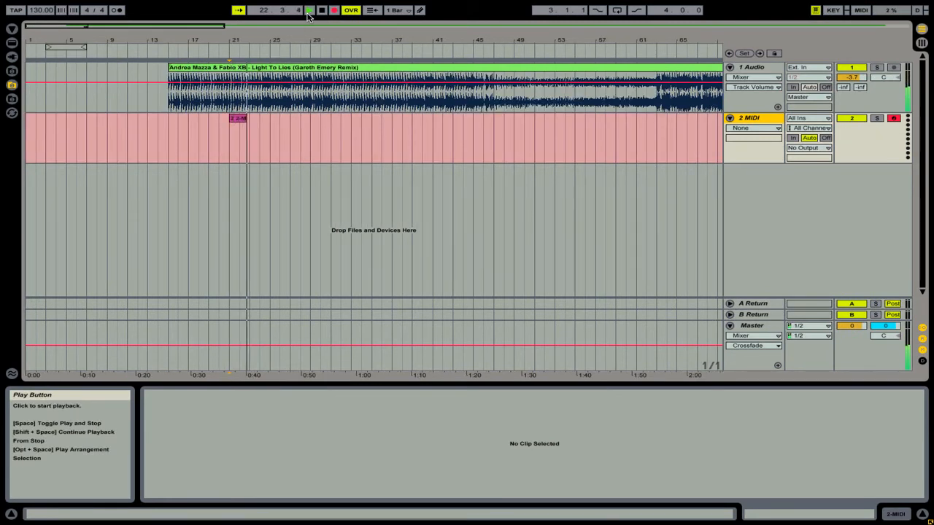
Step: Stop recording on MIDI track 2 and select the recorded clip around bars 21–23
click(310, 10)
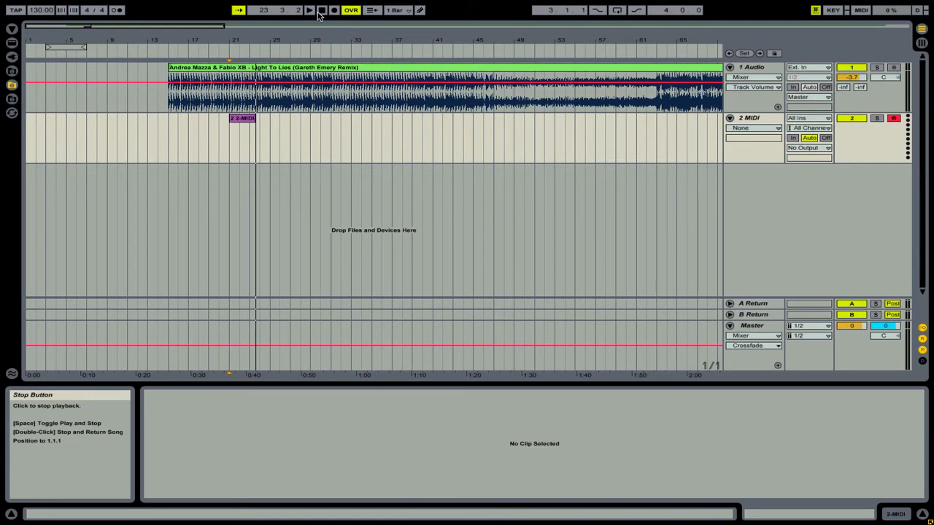
click(242, 119)
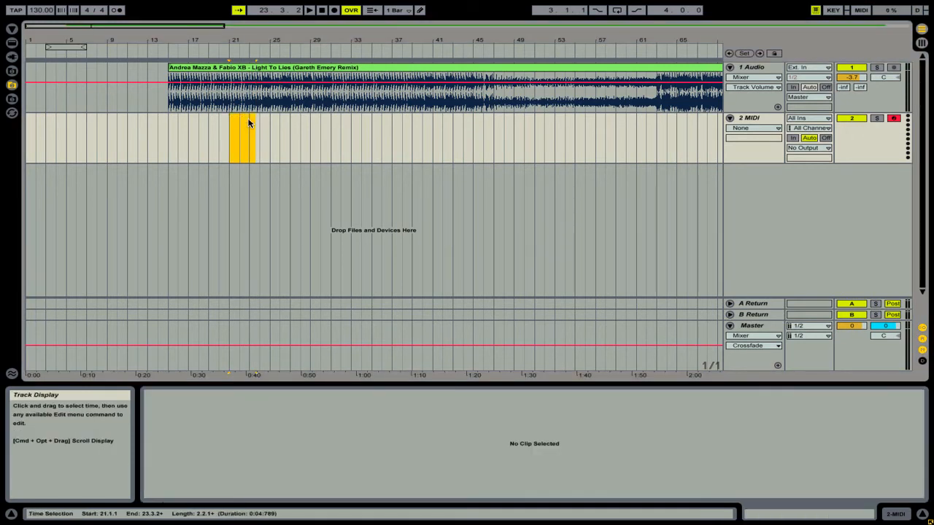
Step: Delete the recorded MIDI clip, set Count-In to 1 Bar, and switch global Record on
click(230, 138)
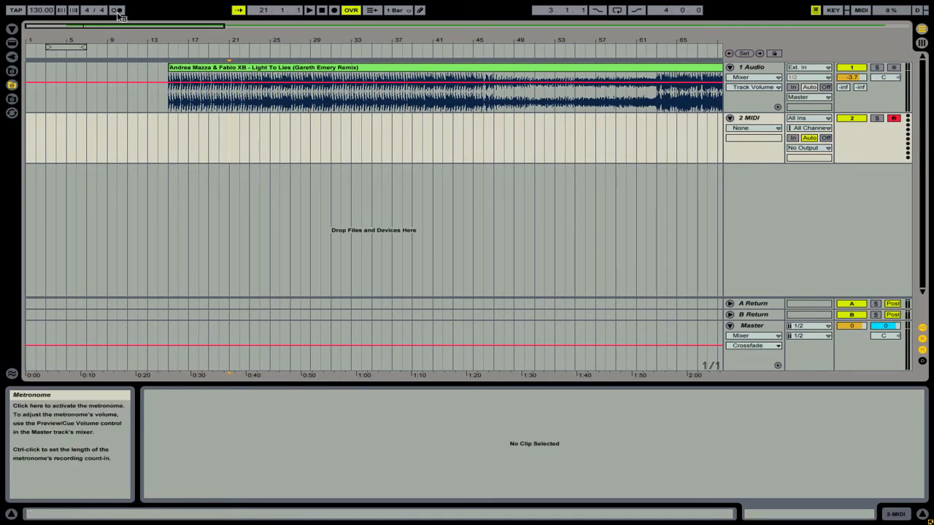
click(117, 9)
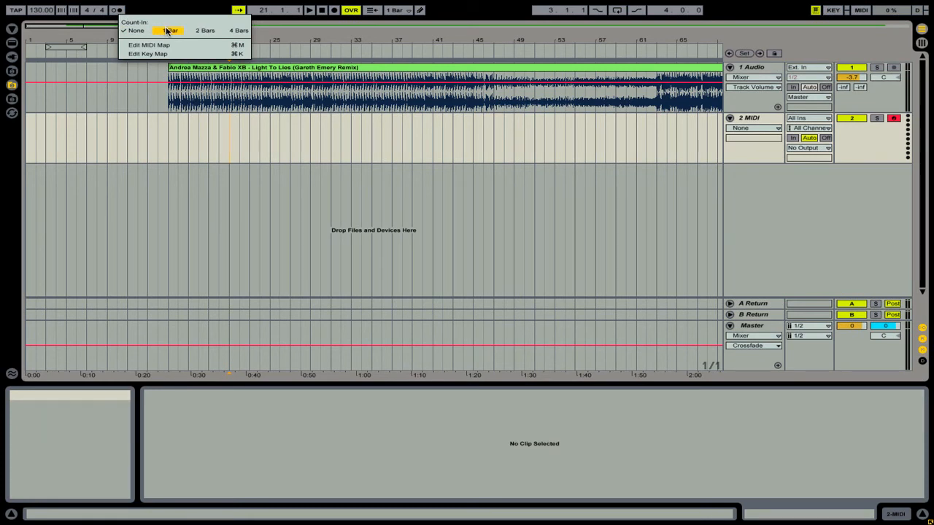
click(169, 30)
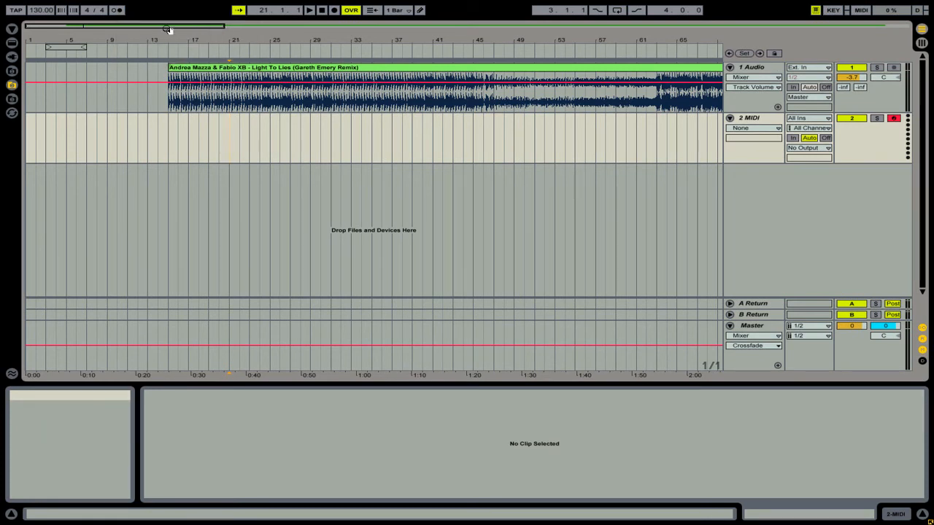
mouse_move(334, 11)
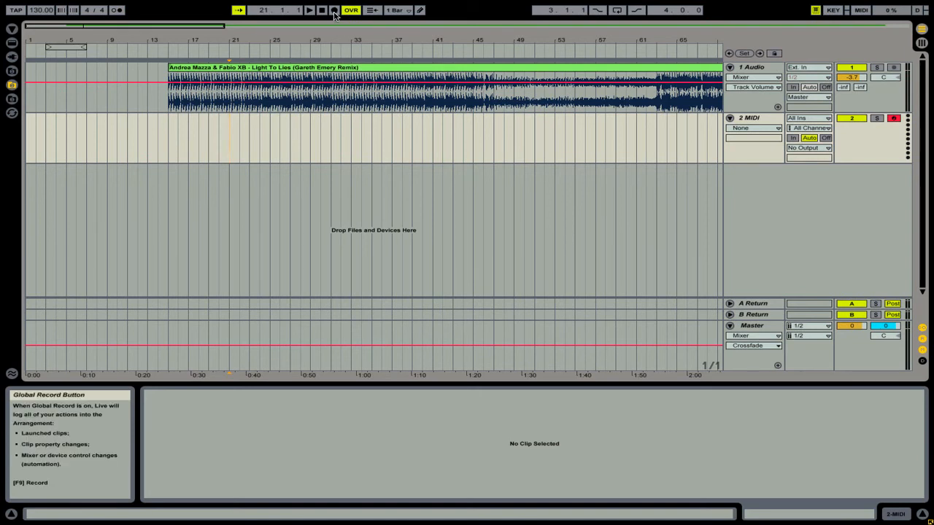
click(333, 10)
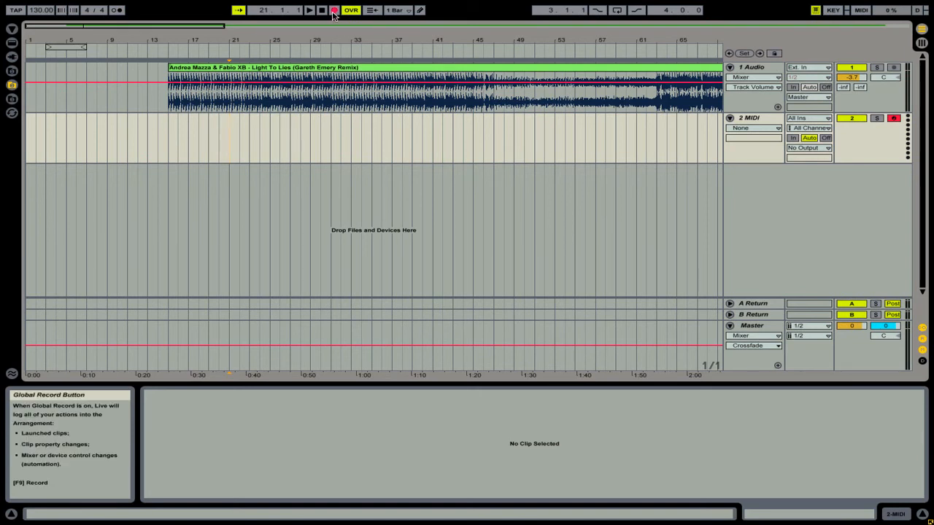